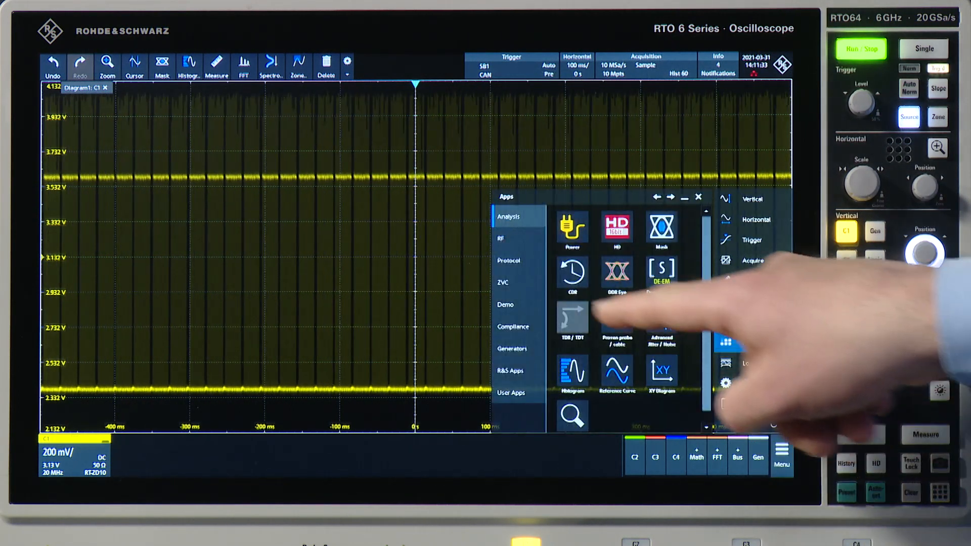
- Configure serial bus SB1 as CAN on source C1 so channel 1 is decoded
left_click(508, 260)
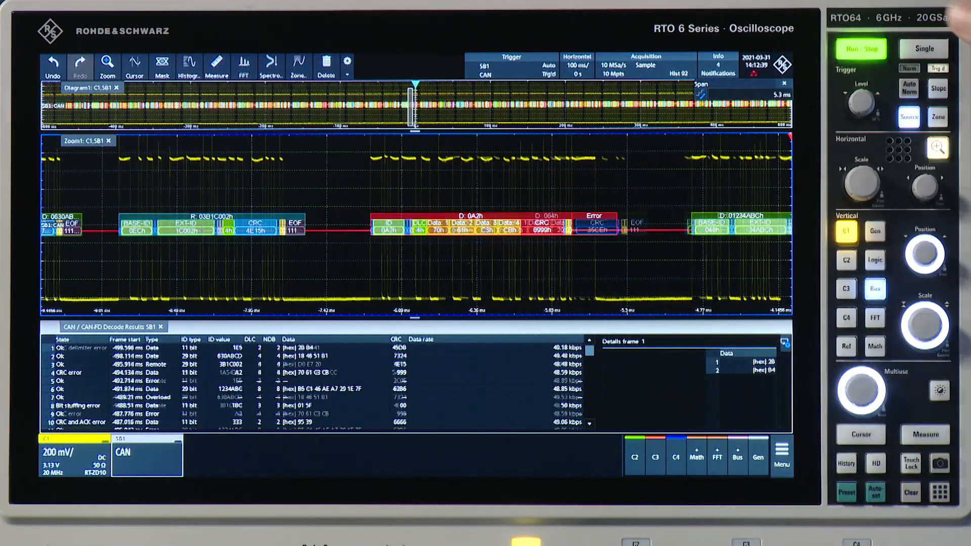
- Show the SB1 CAN bus Display settings with results table on and hex data format
left_click(924, 49)
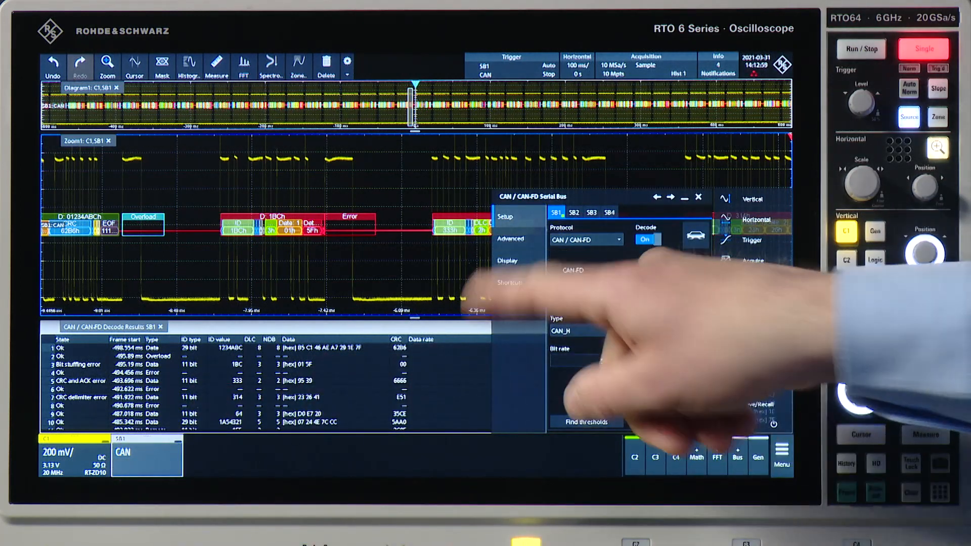
left_click(508, 260)
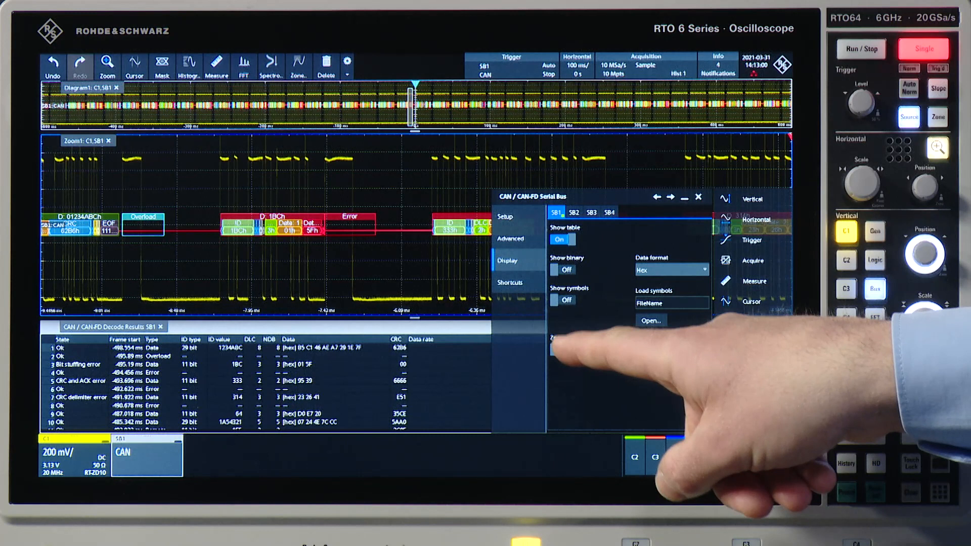